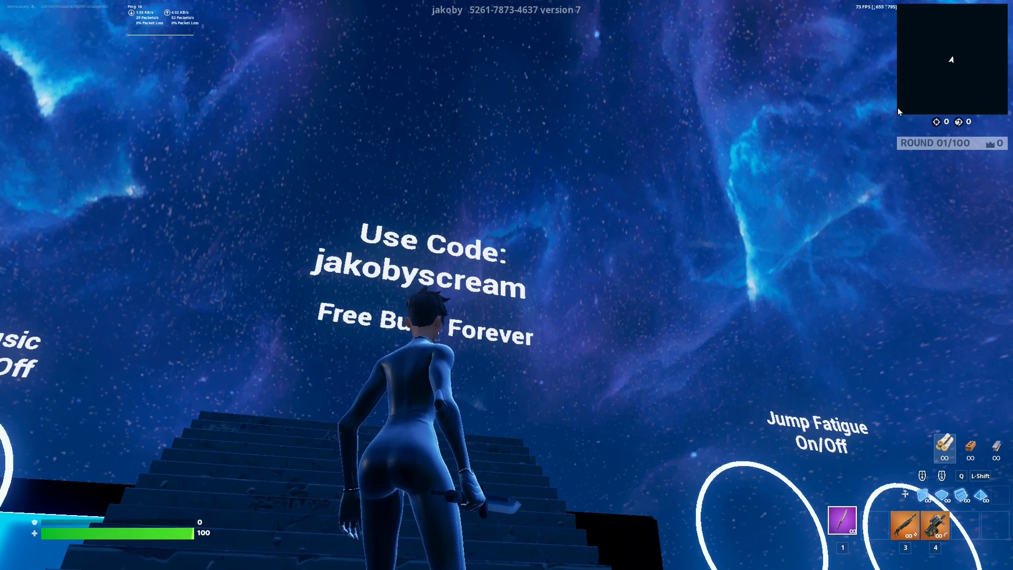
- Quit Fortnite from the in-game menu, returning to the Windows desktop
click(11, 559)
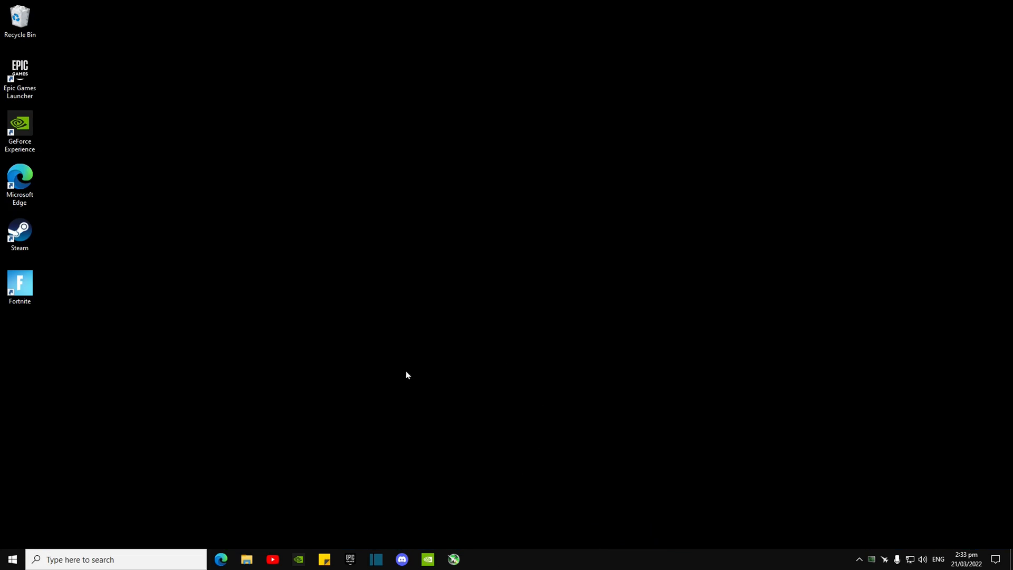
mouse_move(455, 416)
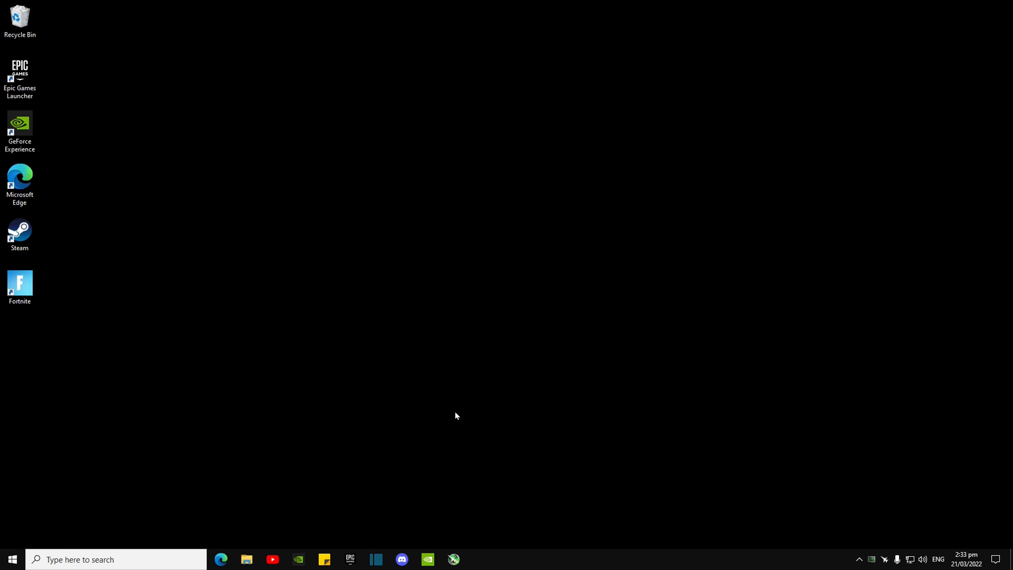
- Search %localappdata% from the taskbar to land in the AppData Local folder
click(116, 559)
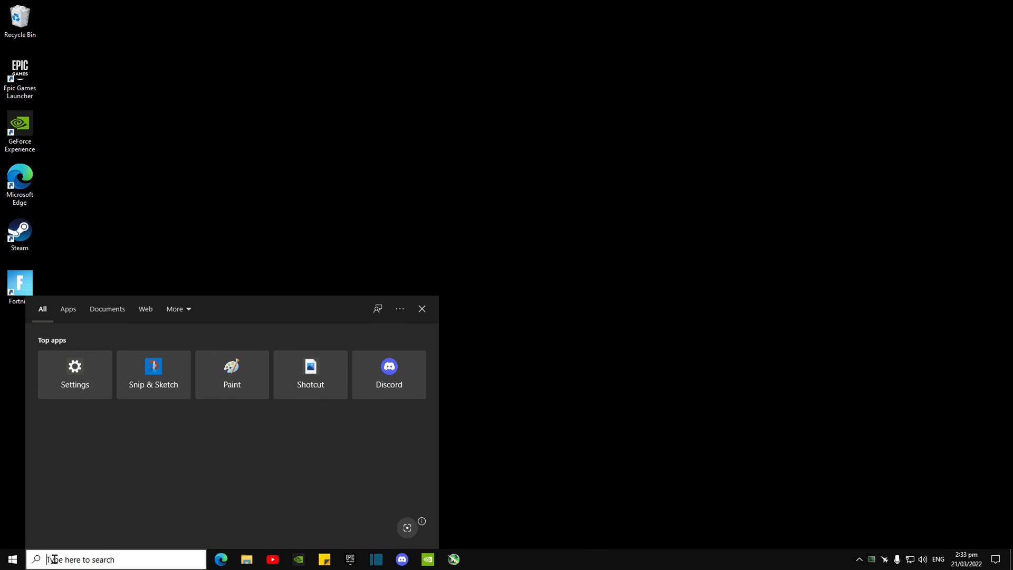
text(%)
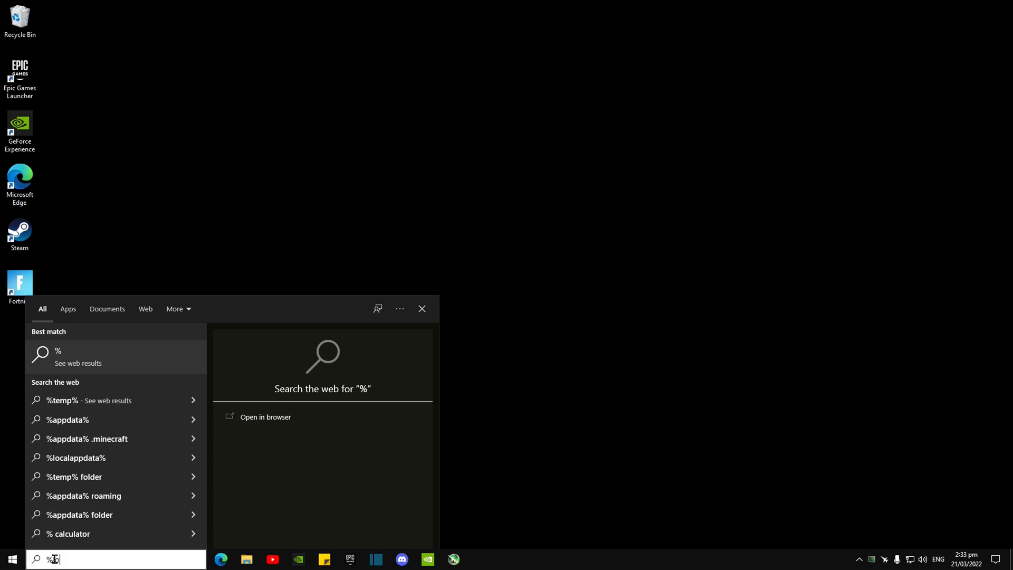
text(localappdata%)
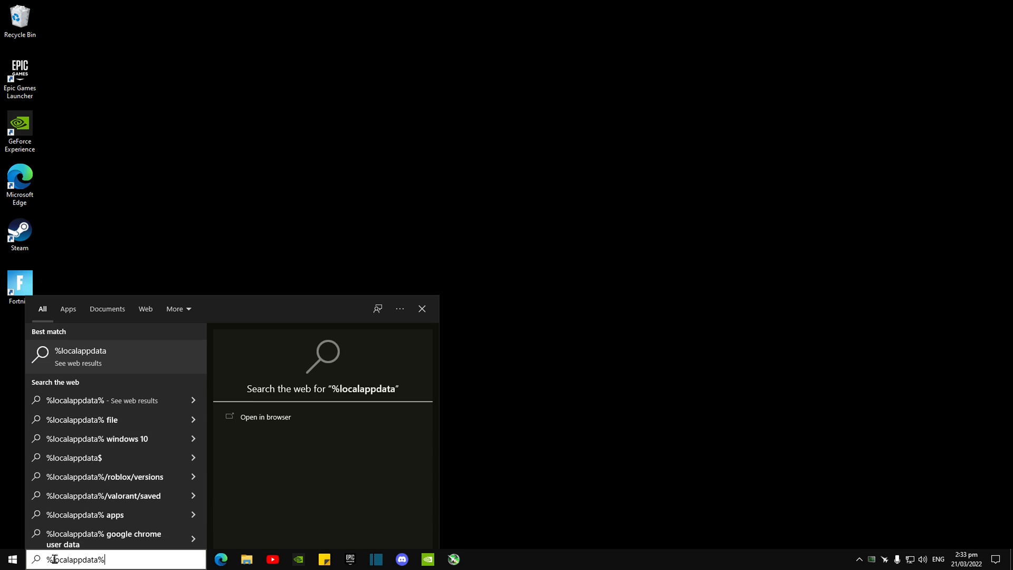
key(Enter)
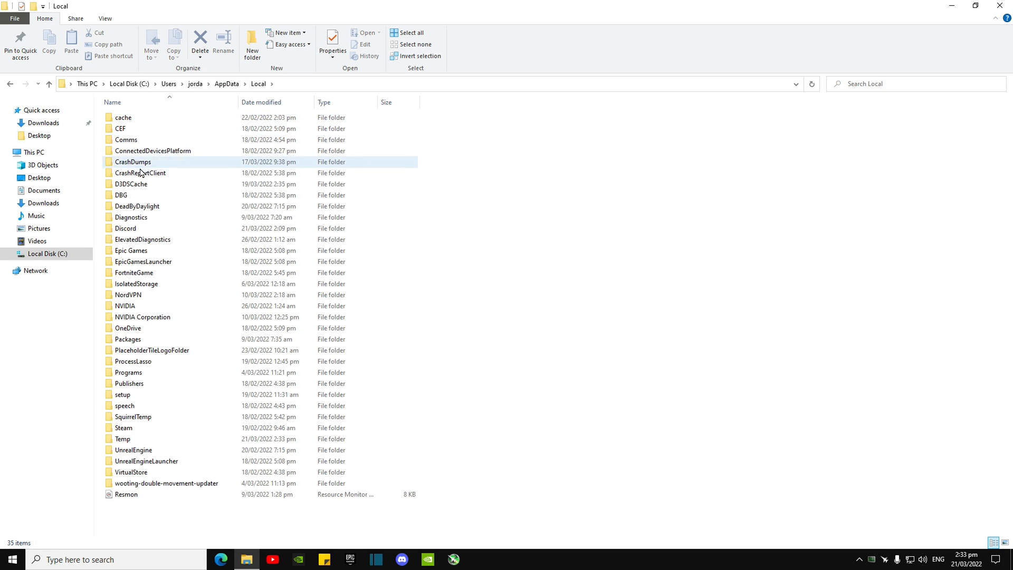
- Navigate into FortniteGame's WindowsClient config folder, check GameUserSettings properties, and select the file
click(134, 272)
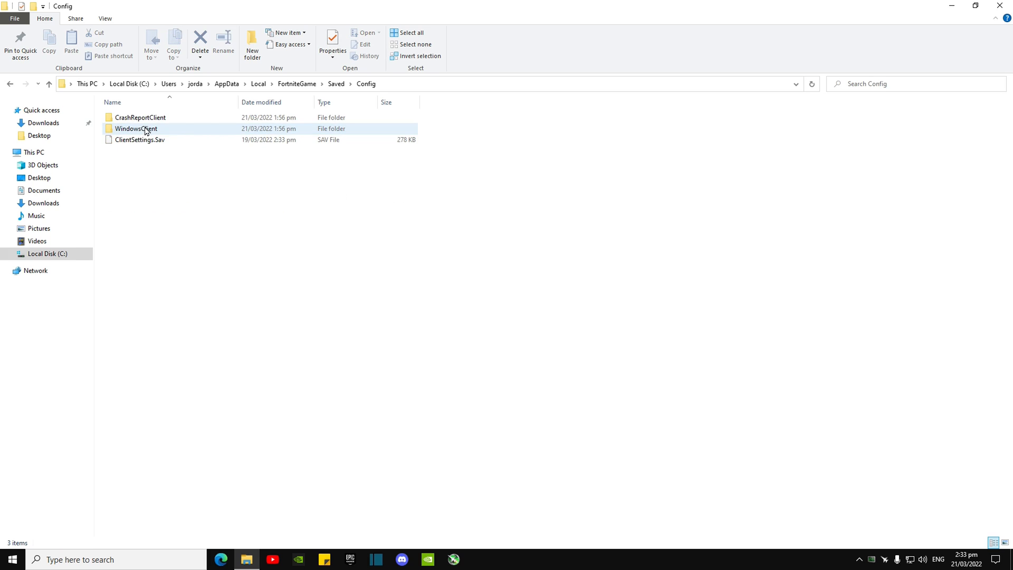
double_click(136, 129)
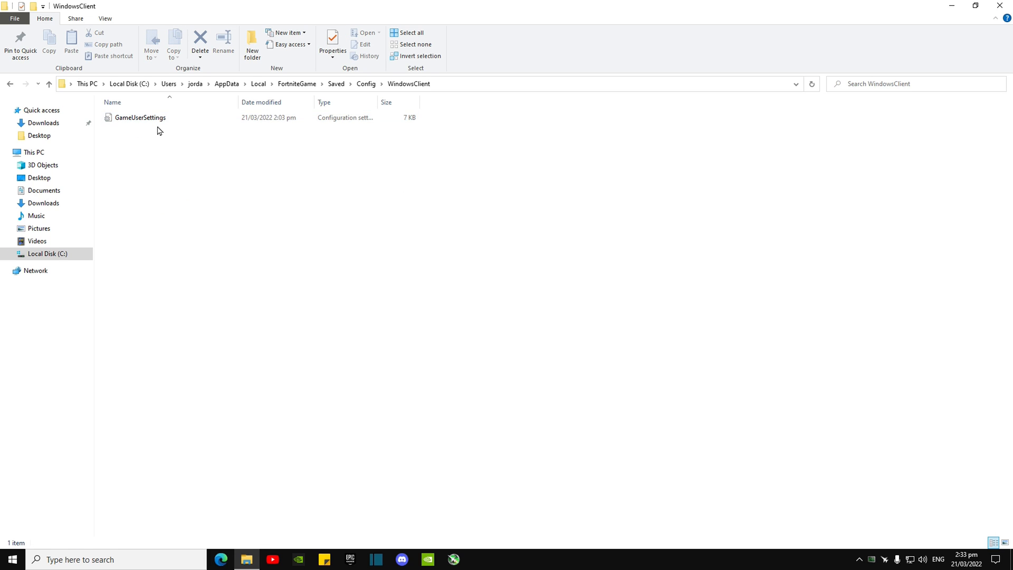
right_click(139, 117)
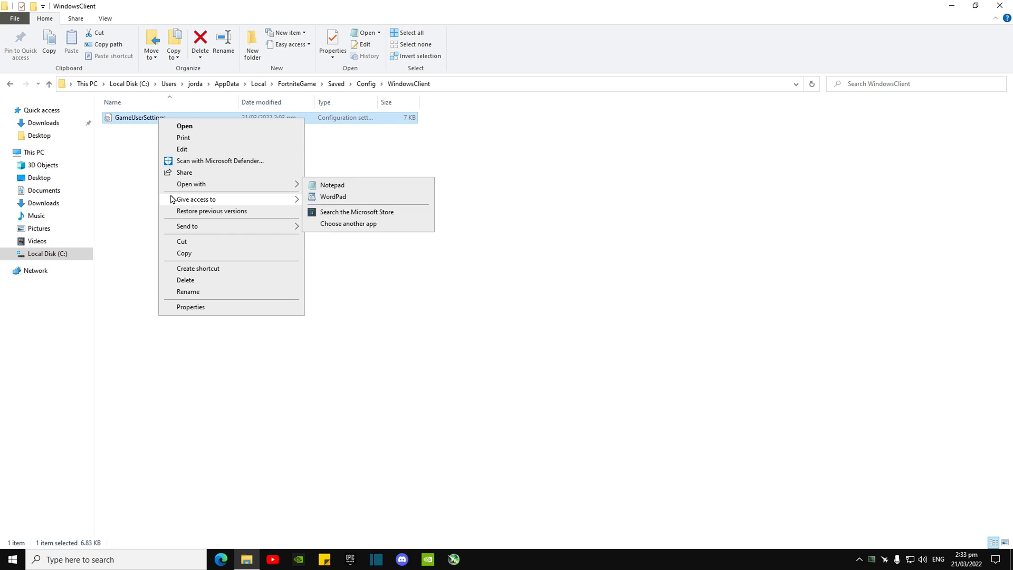
click(191, 307)
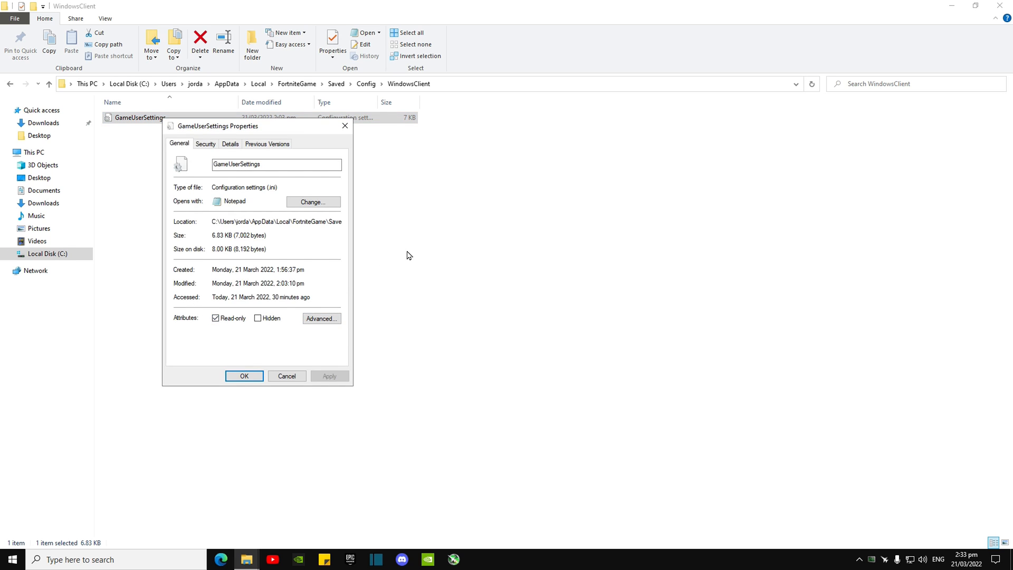
click(244, 376)
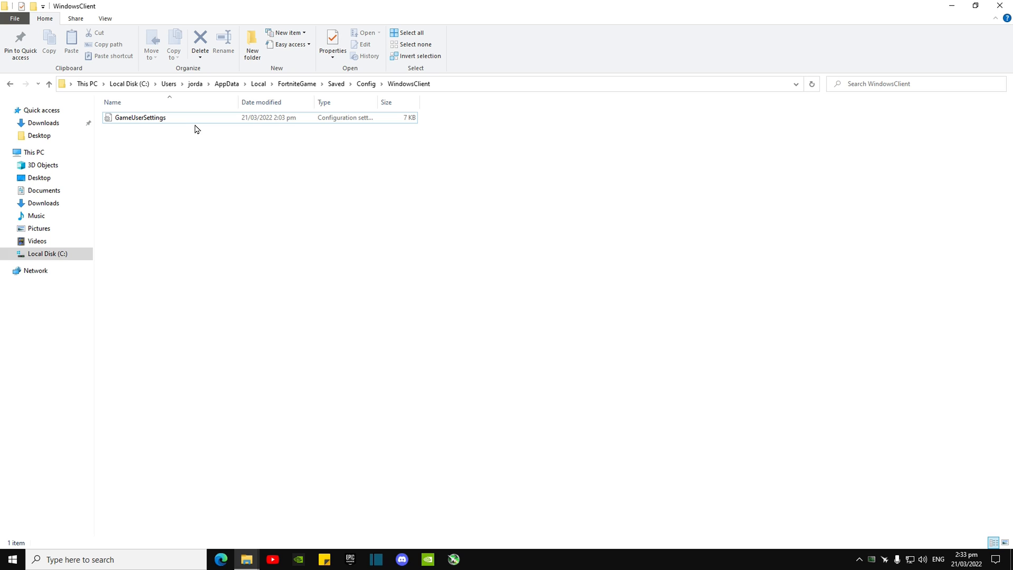
mouse_move(145, 136)
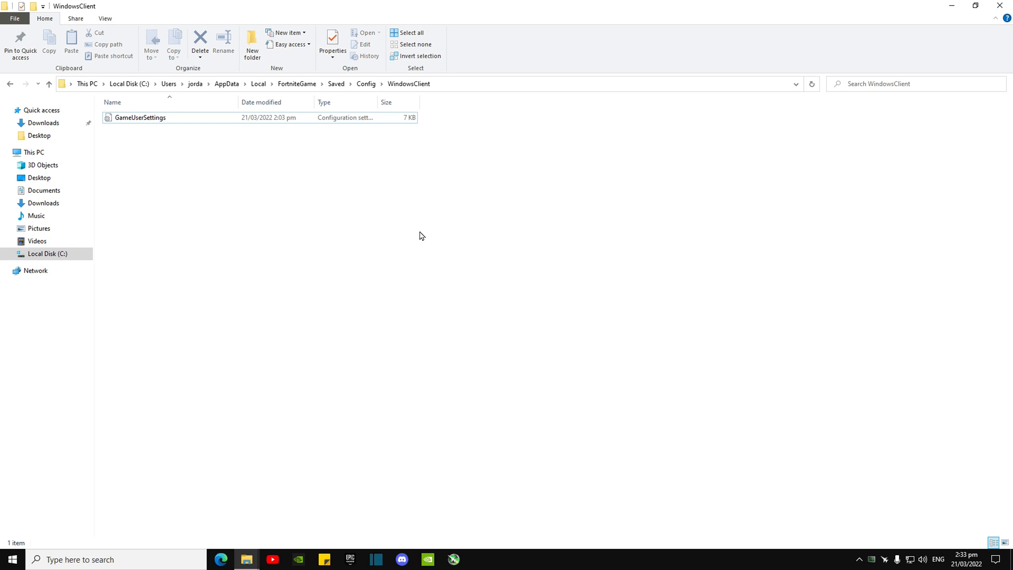
click(139, 118)
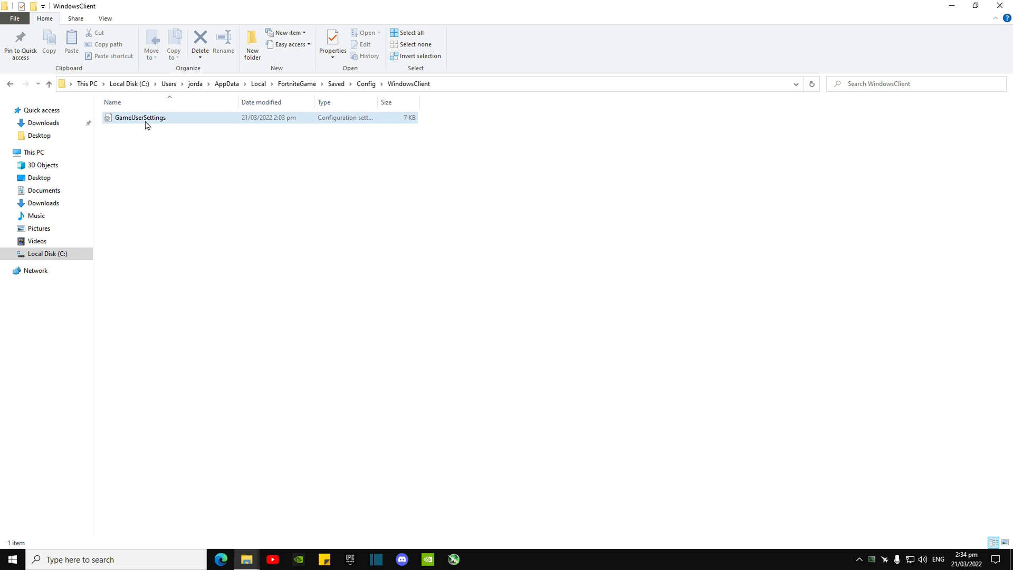
- Open the GameUserSettings file in Notepad via its right-click Open action
right_click(139, 117)
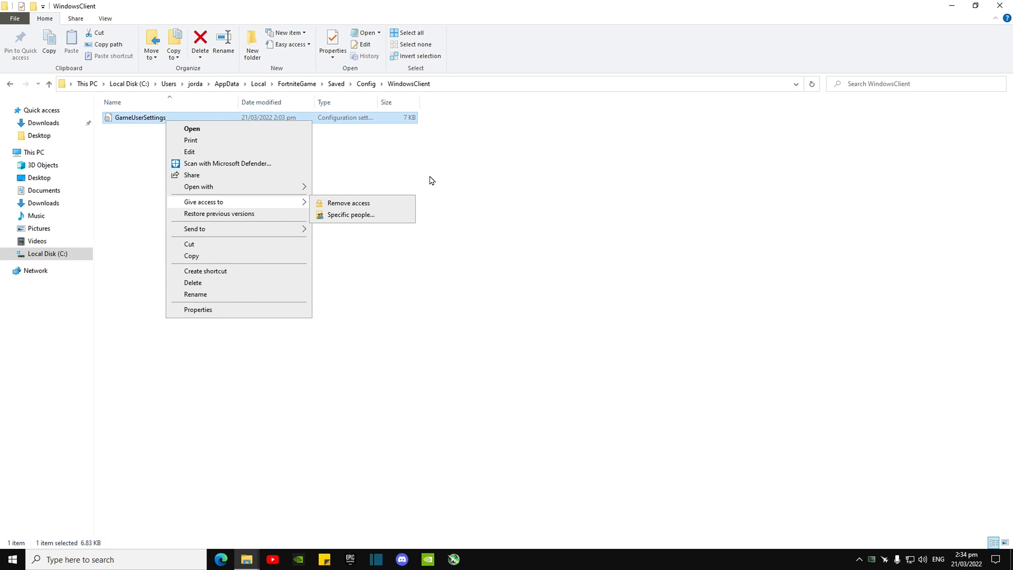
click(191, 129)
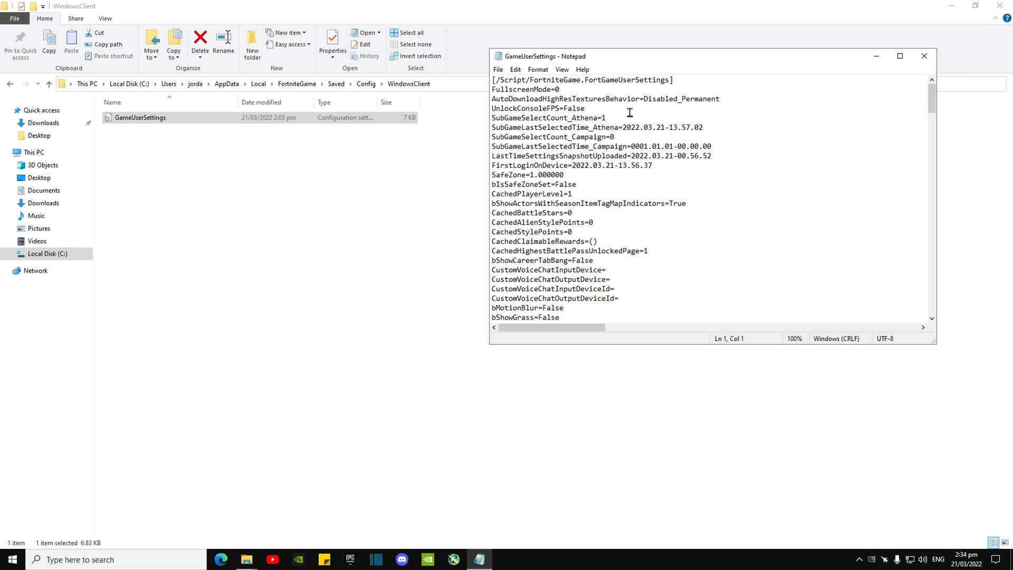
mouse_move(946, 60)
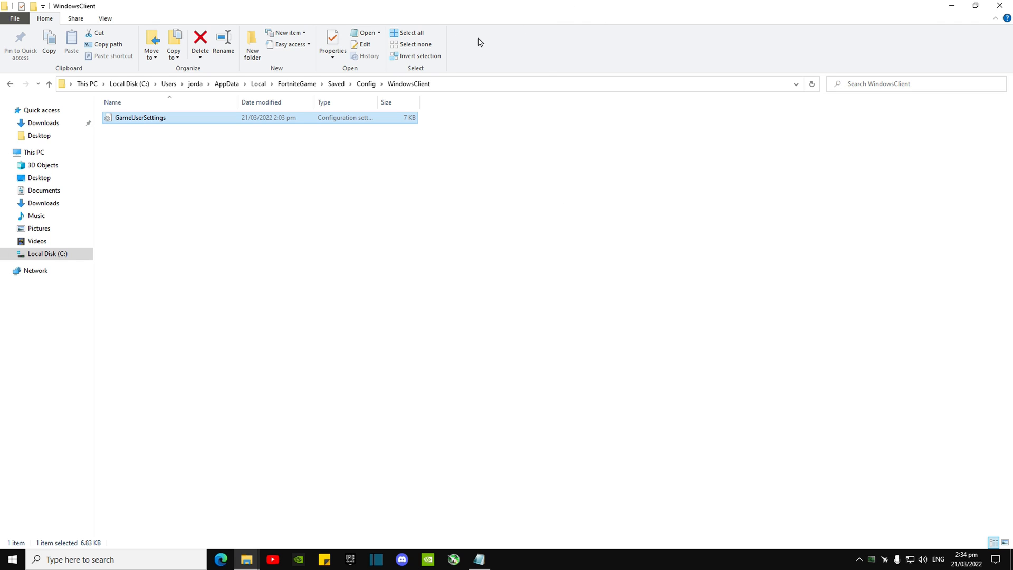
mouse_move(145, 131)
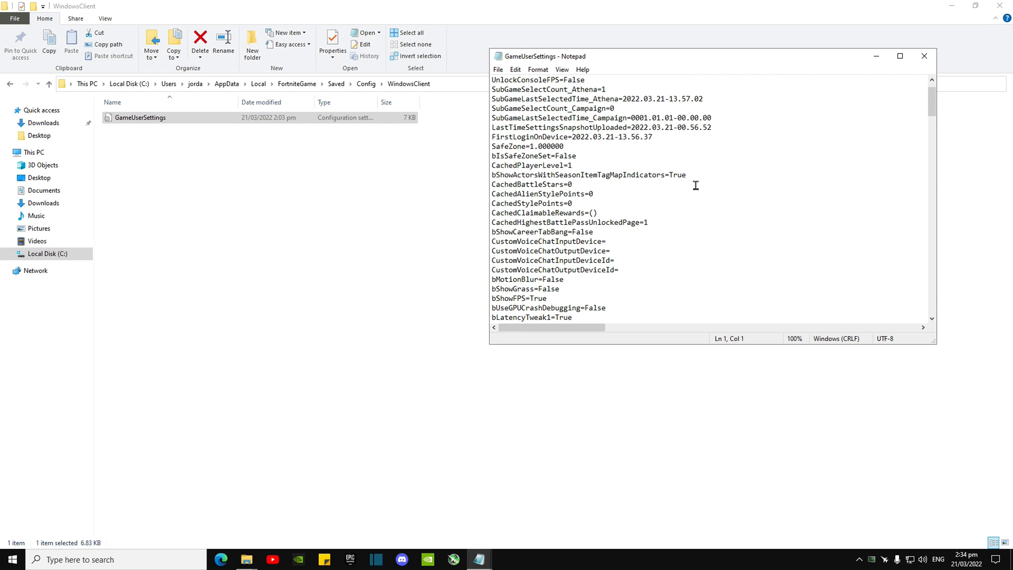
mouse_move(633, 154)
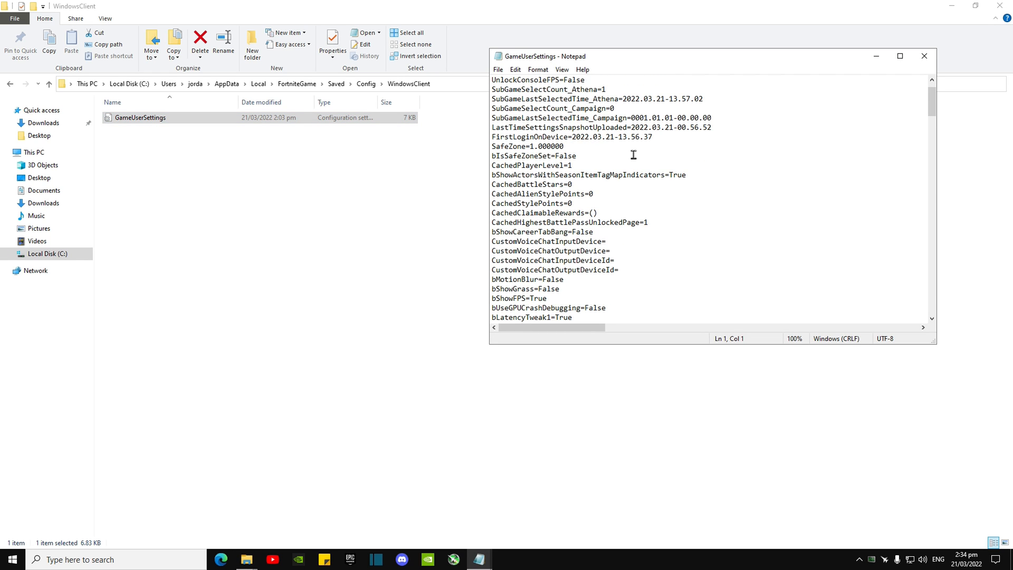
scroll(down, 3)
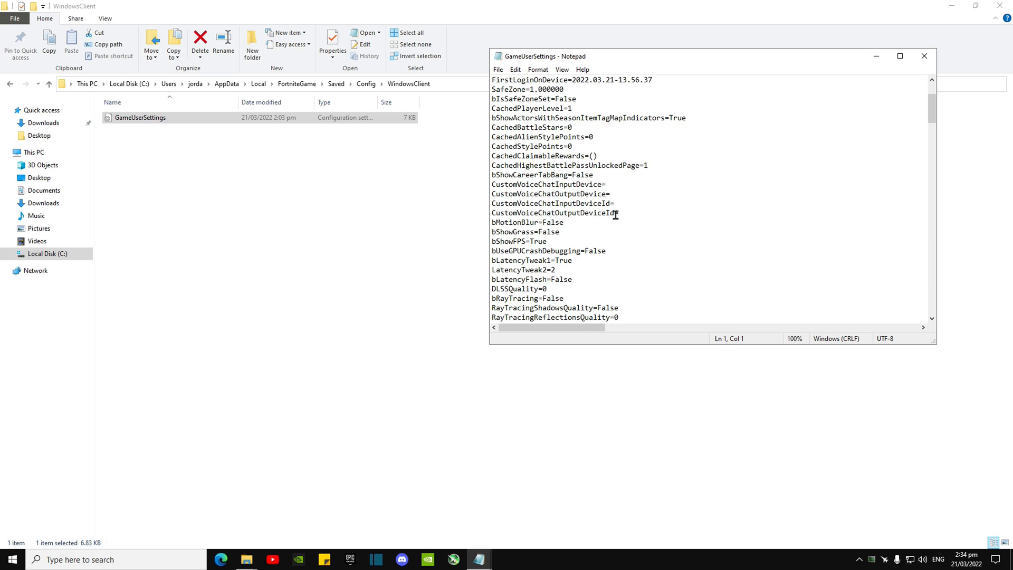
scroll(down, 3)
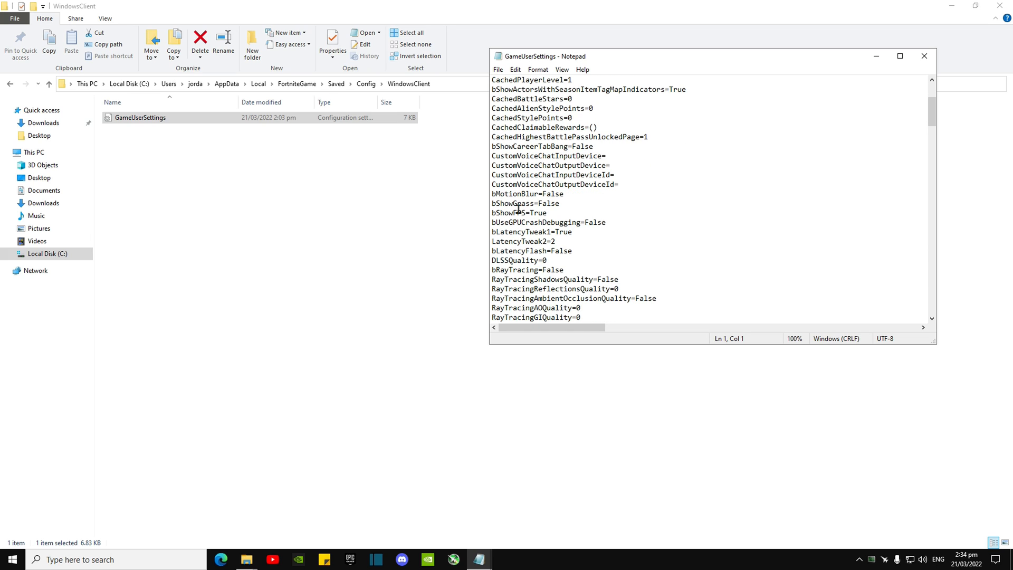
mouse_move(592, 205)
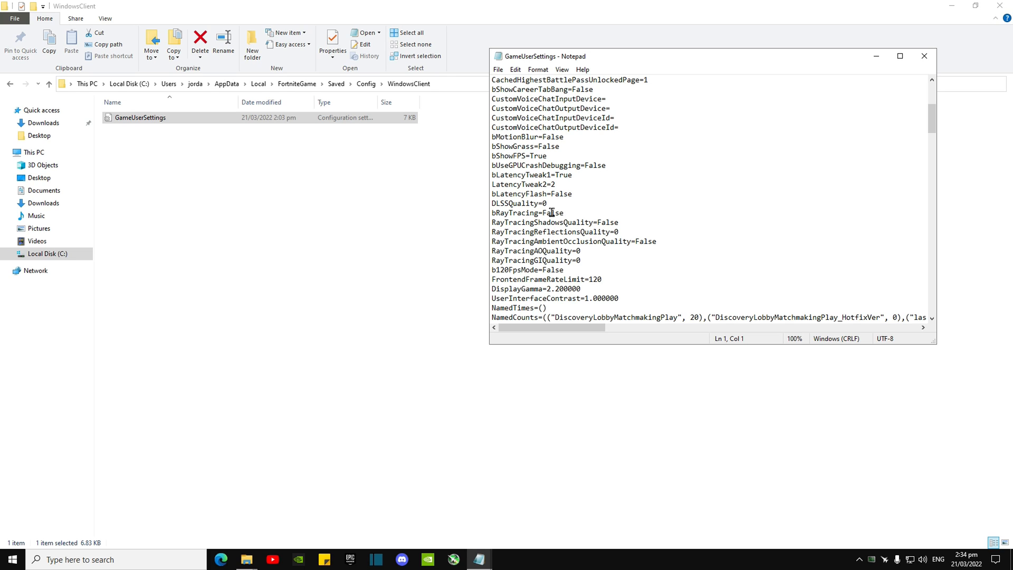
mouse_move(606, 225)
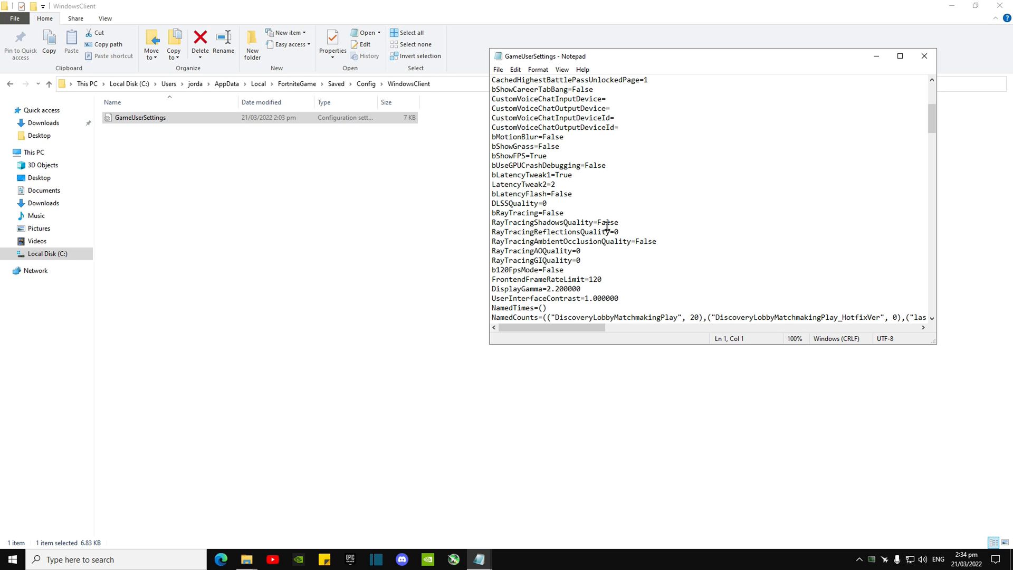
mouse_move(587, 255)
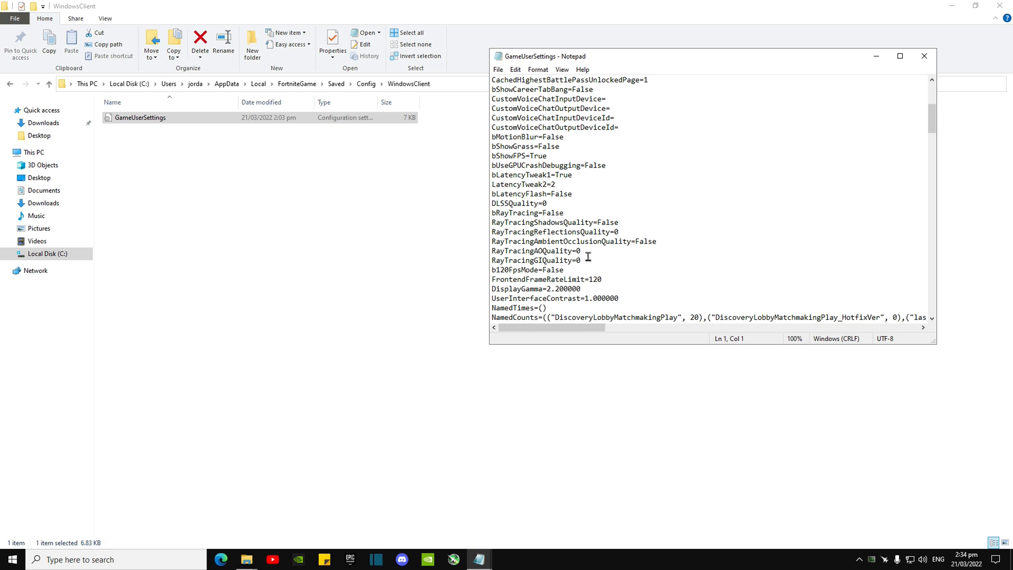
scroll(down, 3)
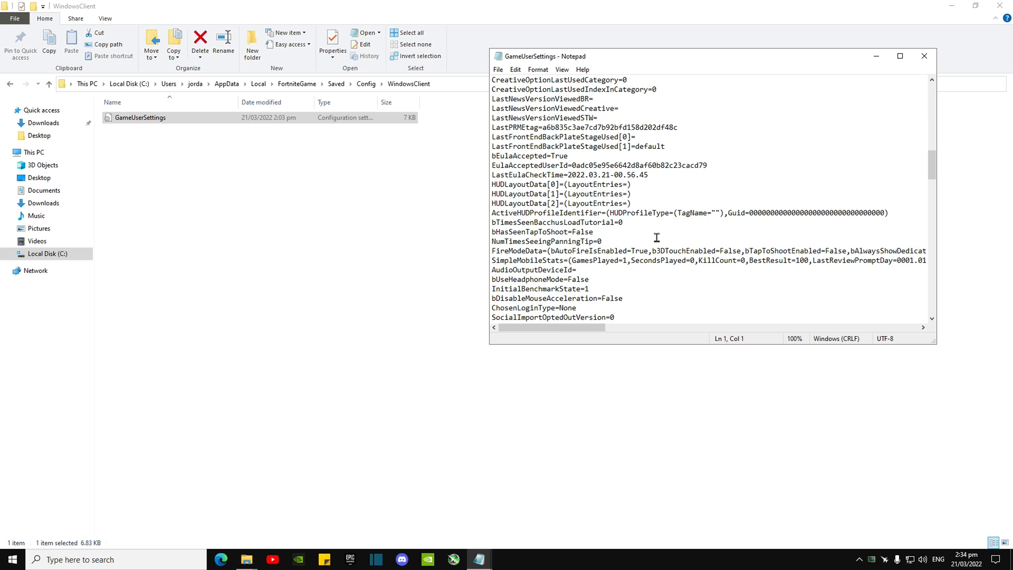
scroll(down, 3)
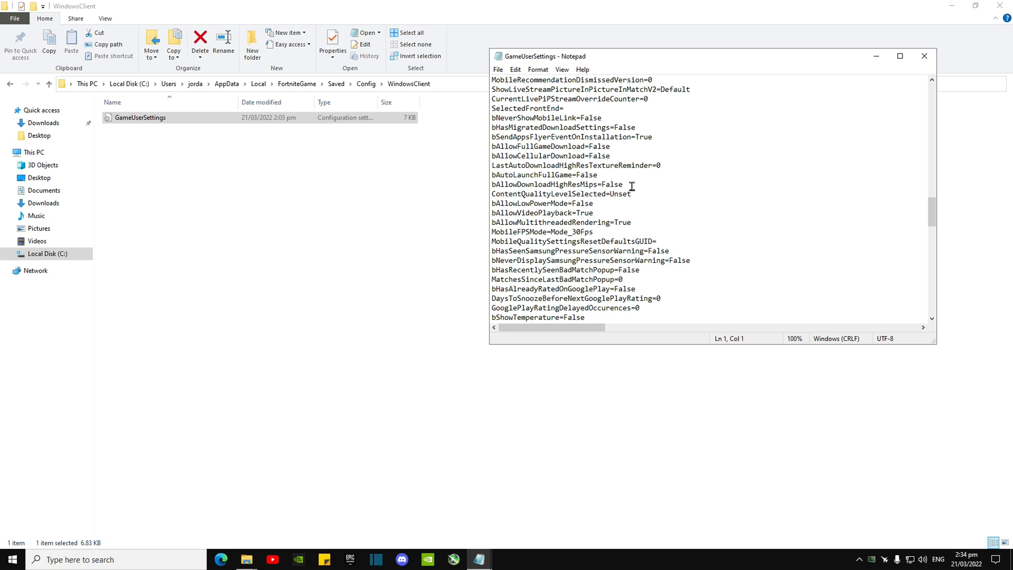
mouse_move(648, 188)
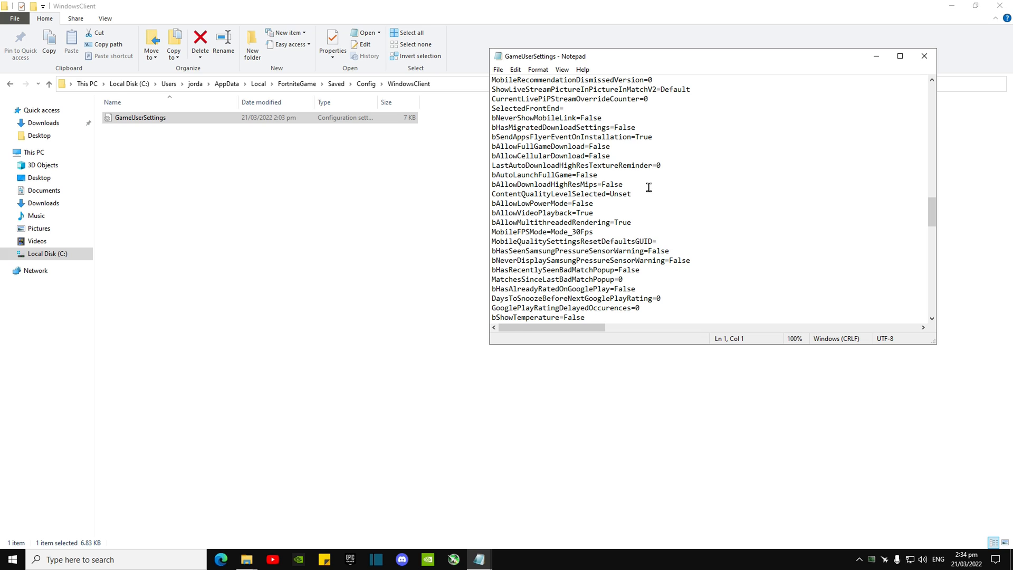
scroll(down, 3)
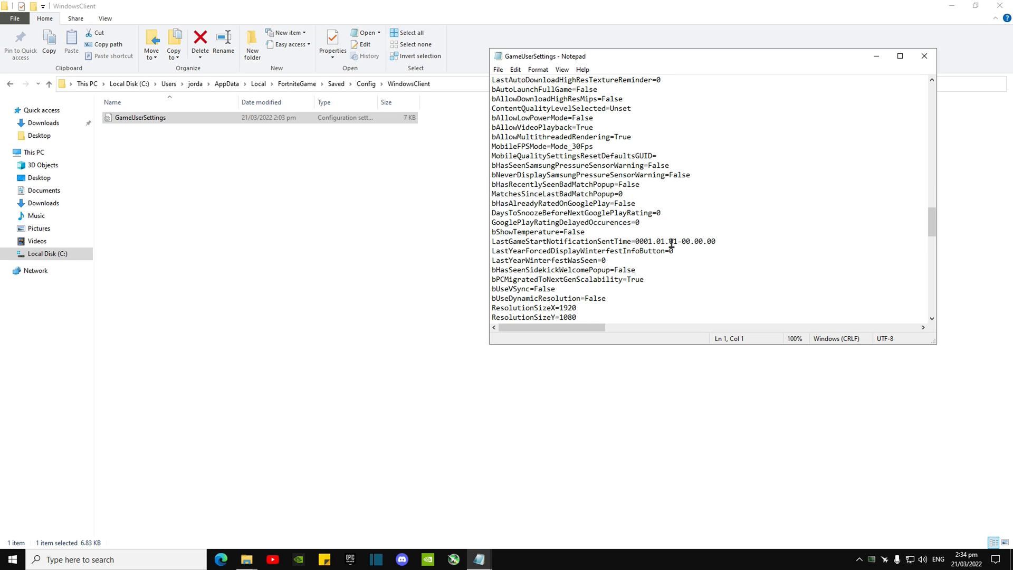
scroll(down, 3)
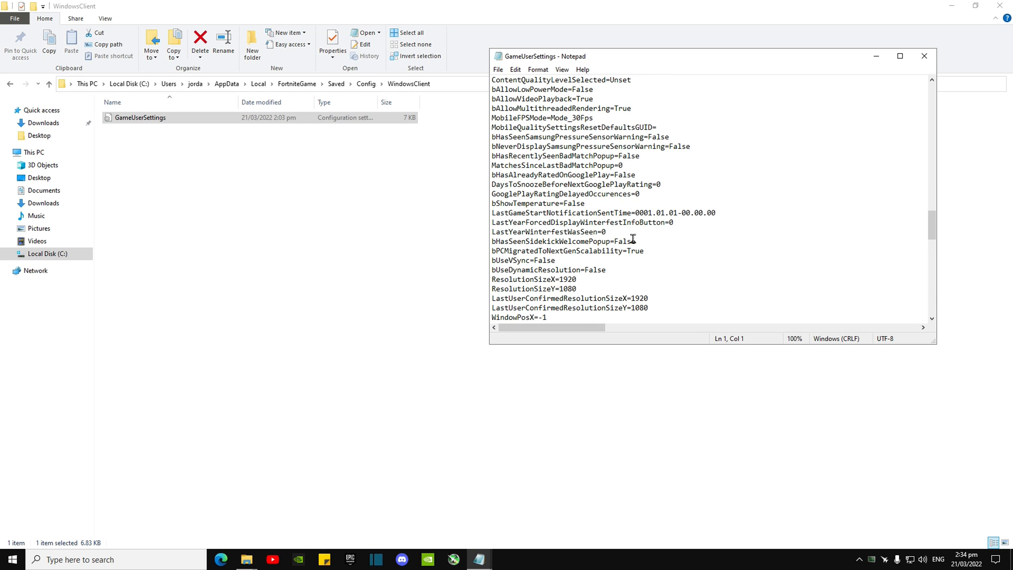
scroll(down, 3)
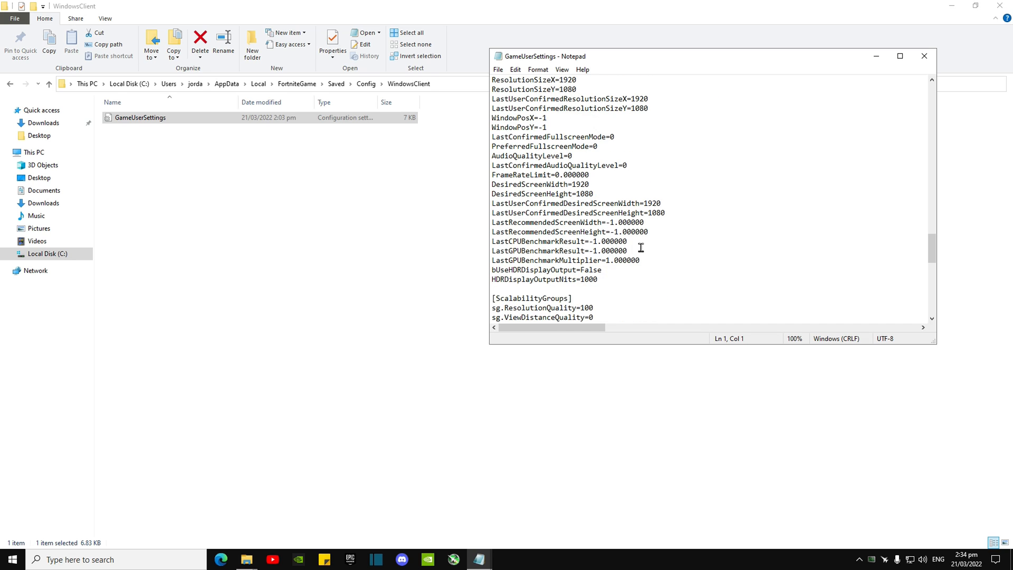
scroll(down, 3)
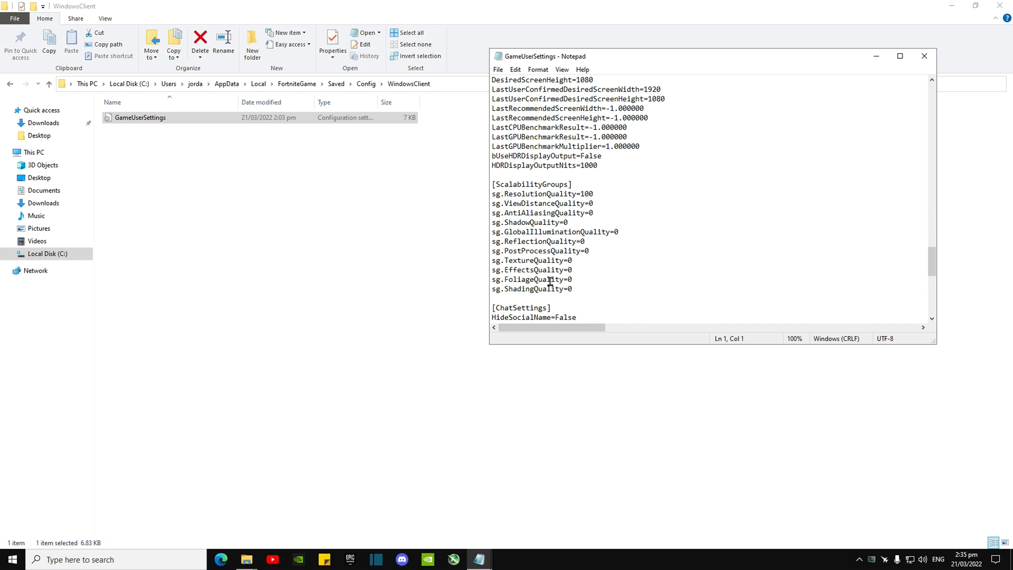
mouse_move(574, 293)
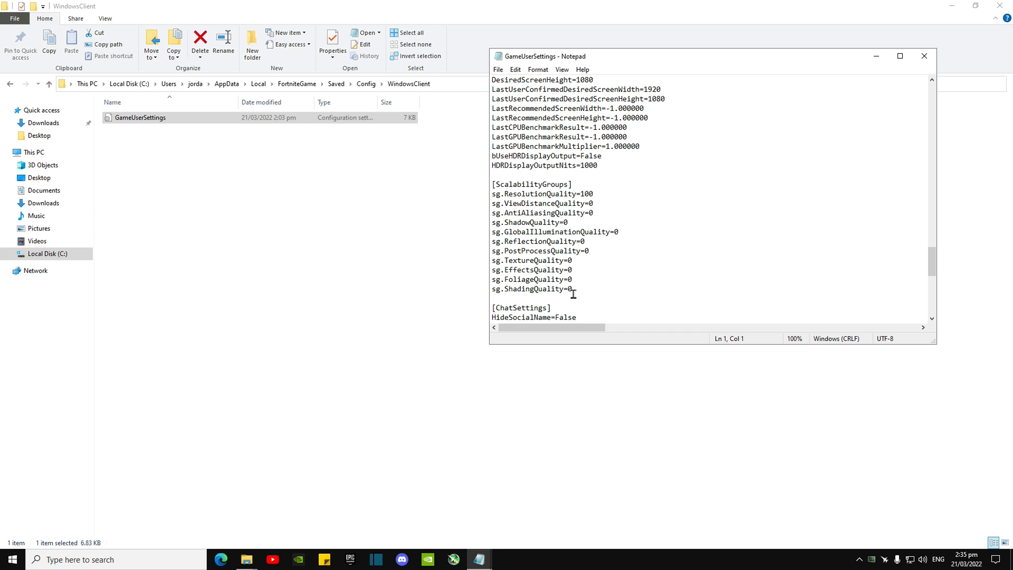
mouse_move(598, 261)
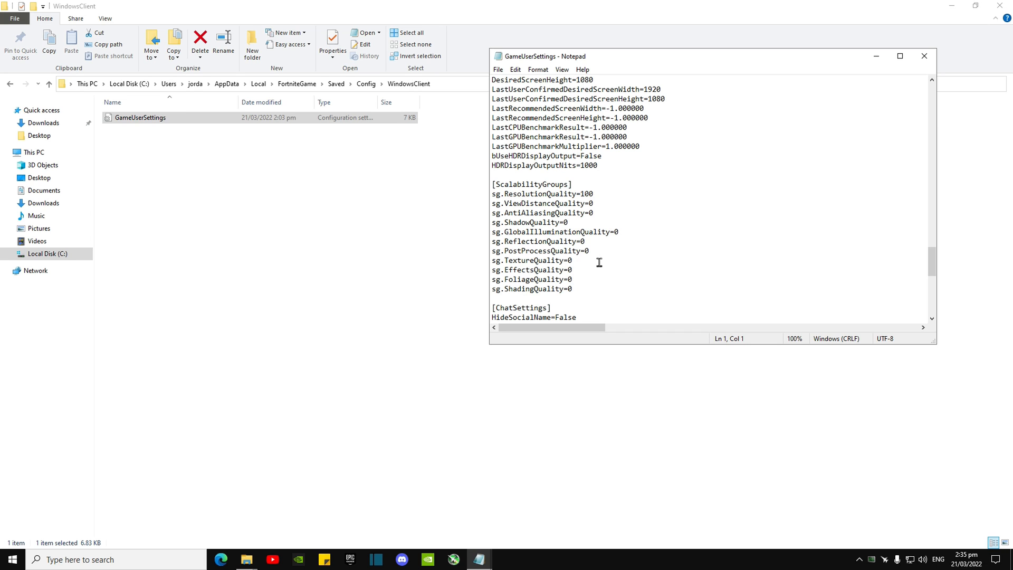
scroll(down, 3)
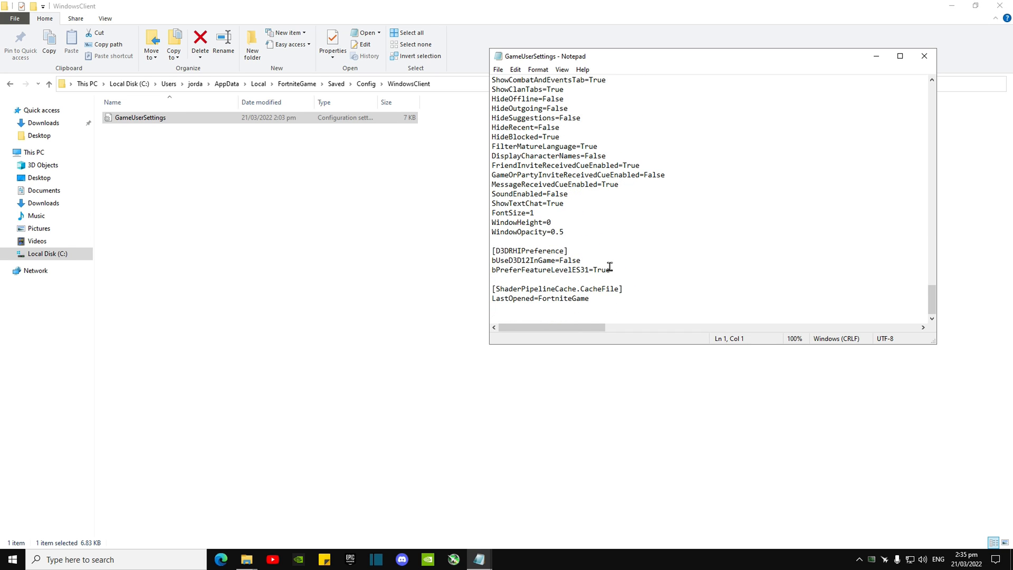
- Close File Explorer and Notepad, leaving the desktop with its shortcuts
click(515, 70)
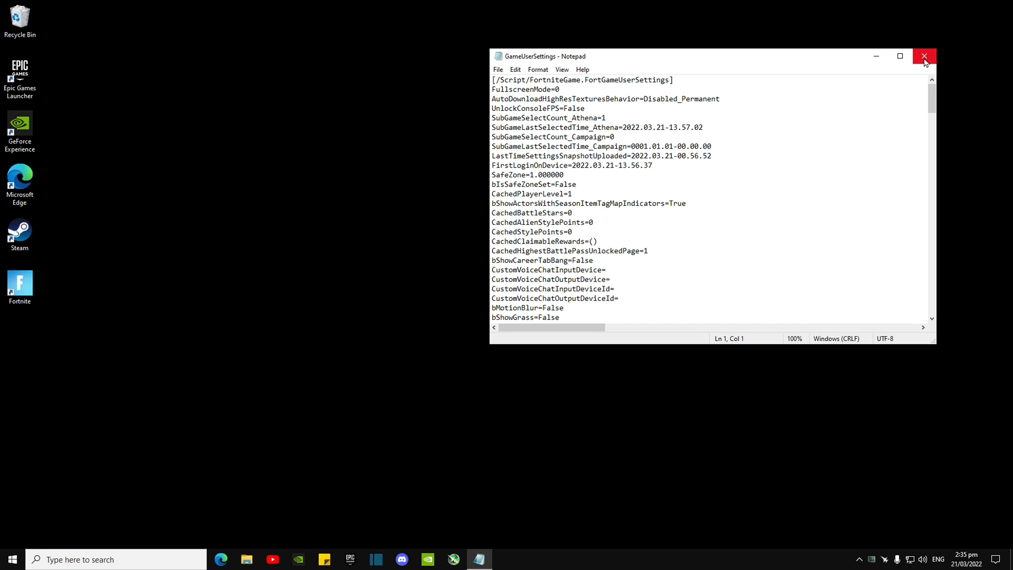
click(923, 56)
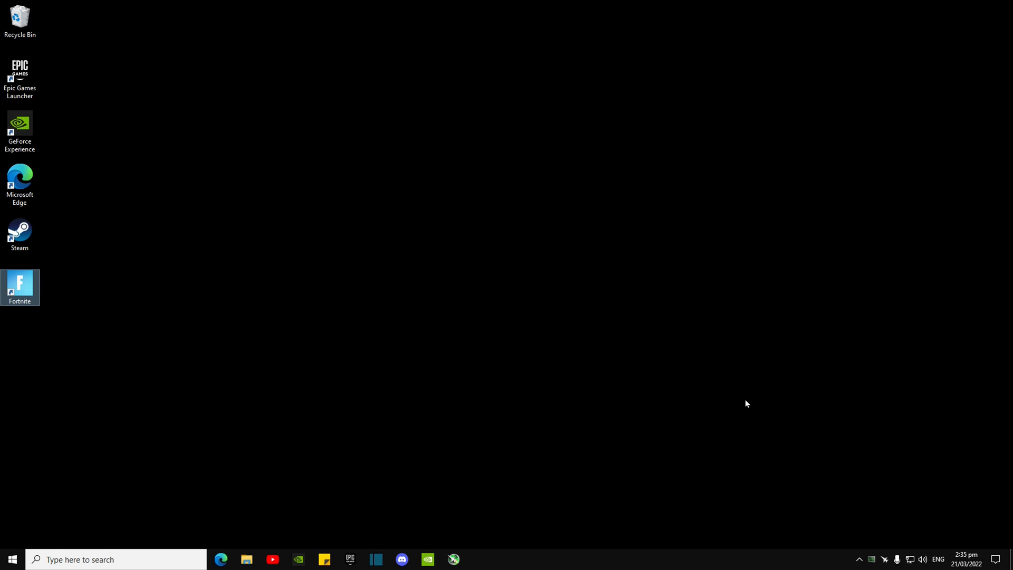
double_click(19, 16)
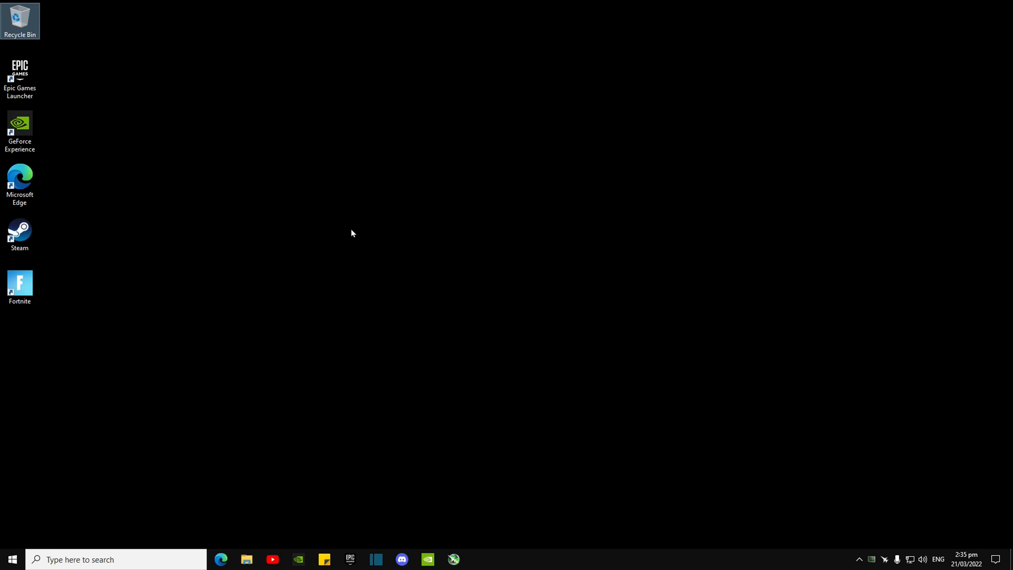
mouse_move(198, 188)
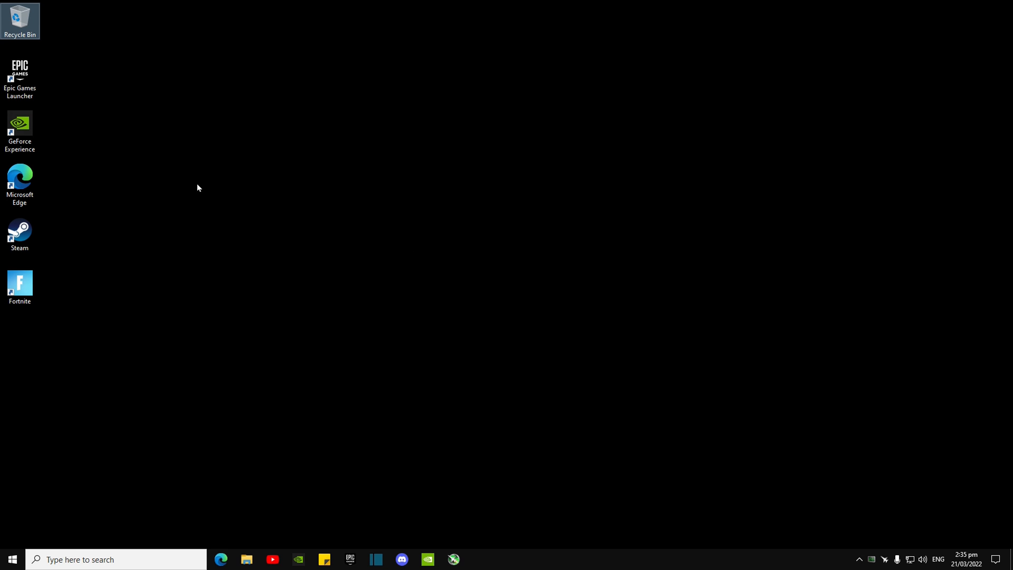
mouse_move(568, 116)
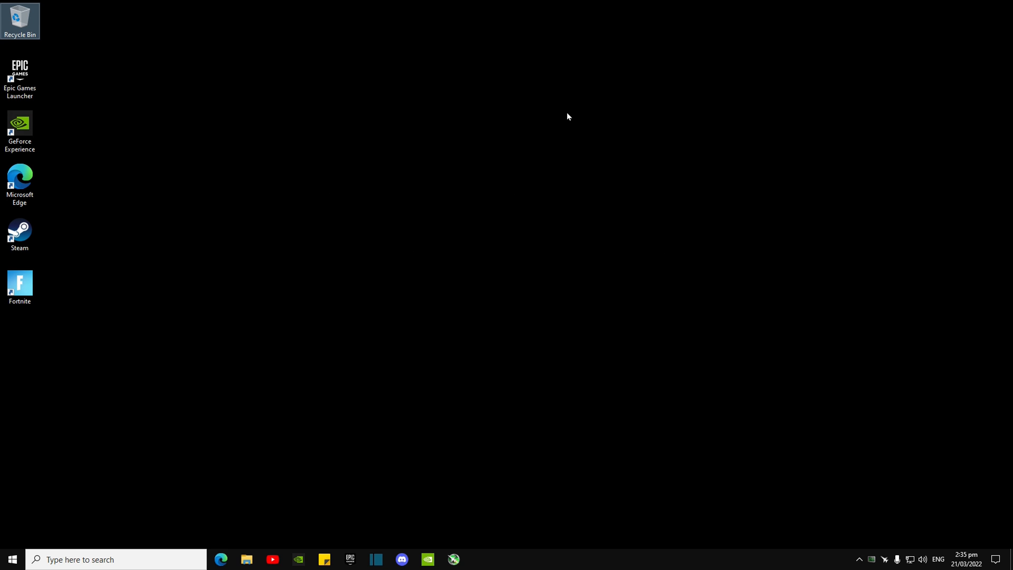
mouse_move(426, 289)
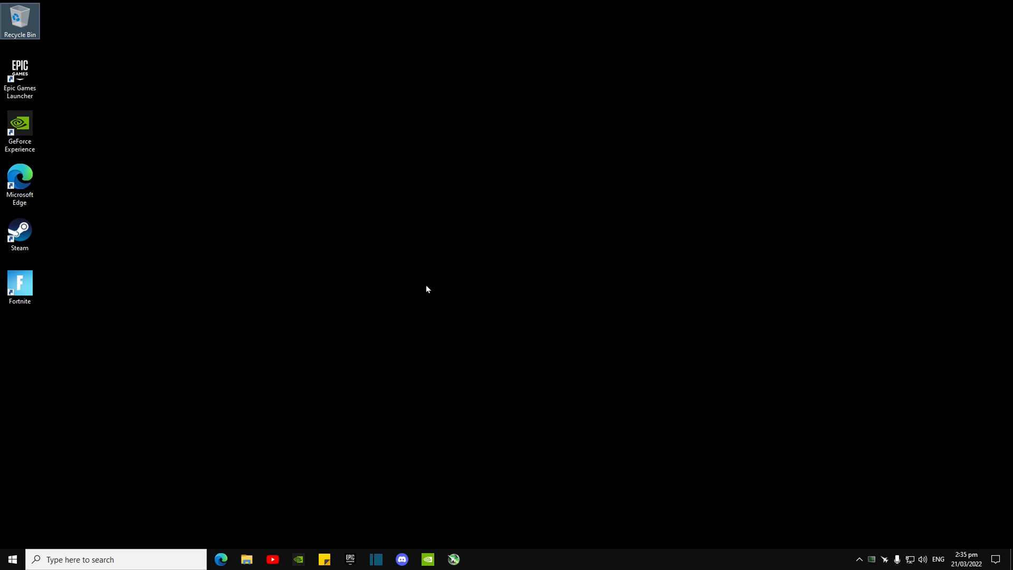